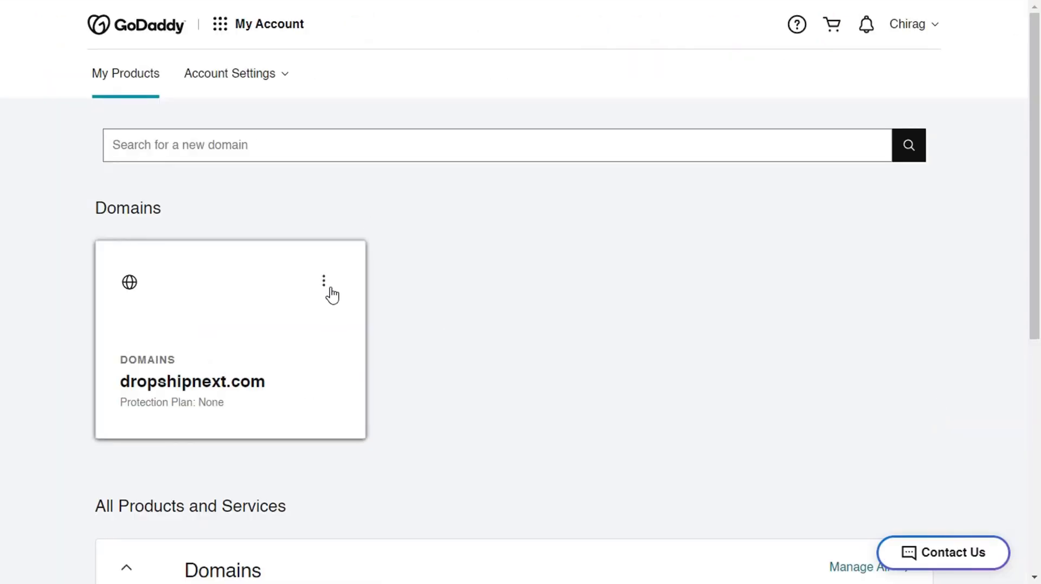
# Open Manage DNS for dropshipnext.com from the domain card's menu on My Products.
pyautogui.click(323, 281)
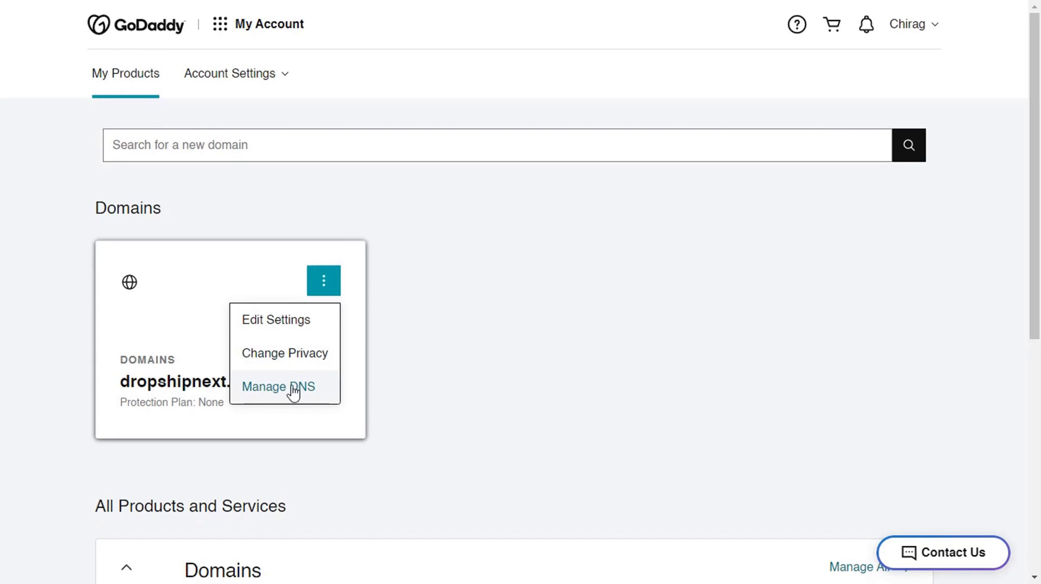
pyautogui.click(279, 386)
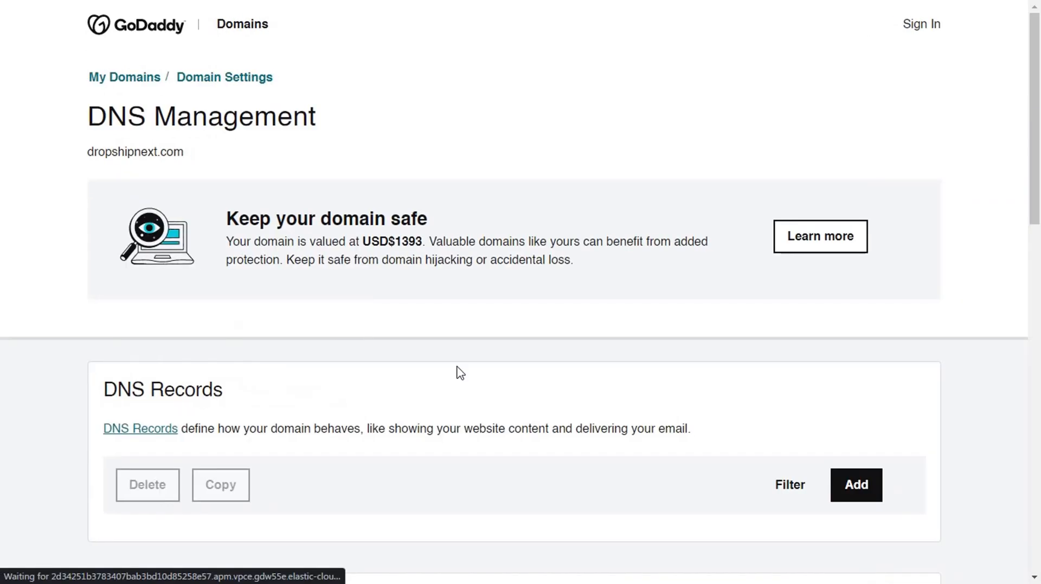
pyautogui.scroll(-3)
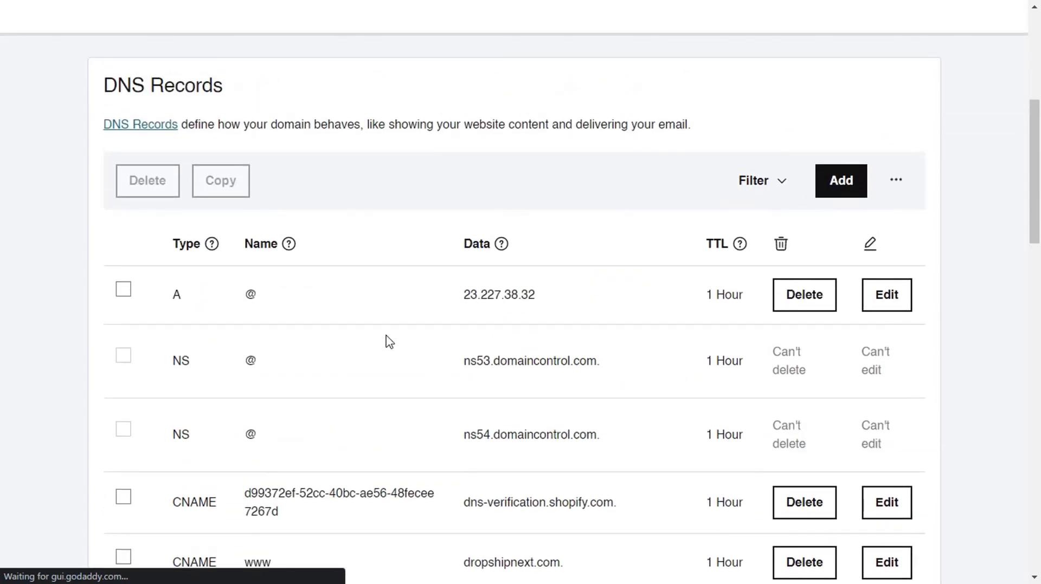
pyautogui.scroll(-3)
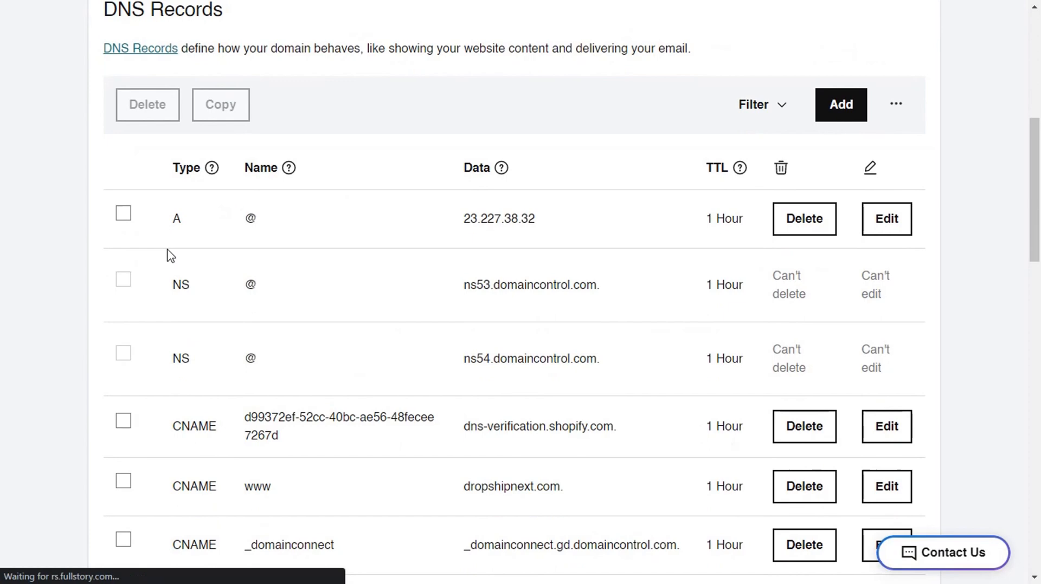
pyautogui.moveTo(38, 297)
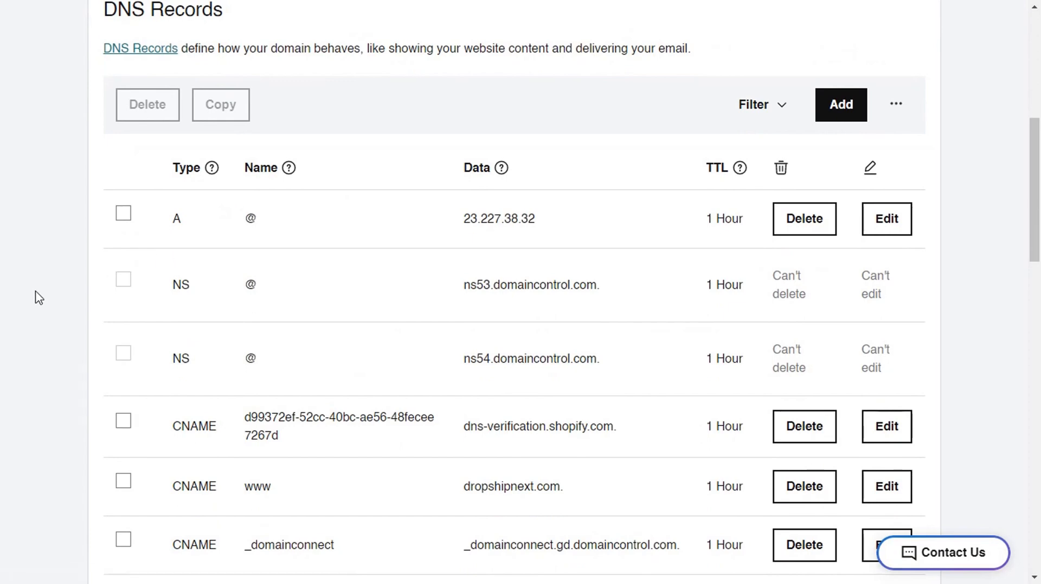
pyautogui.moveTo(226, 520)
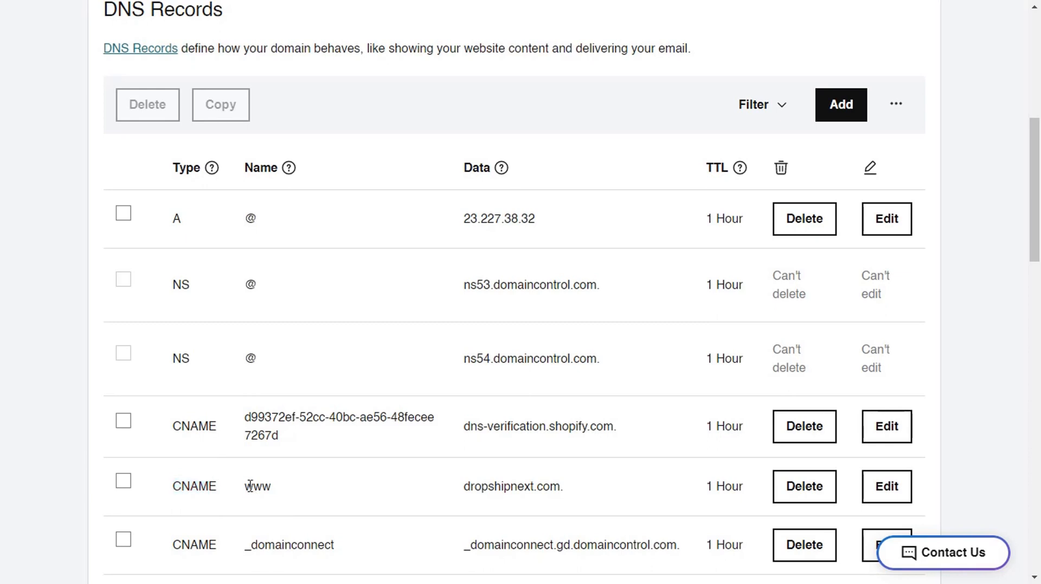
pyautogui.scroll(-3)
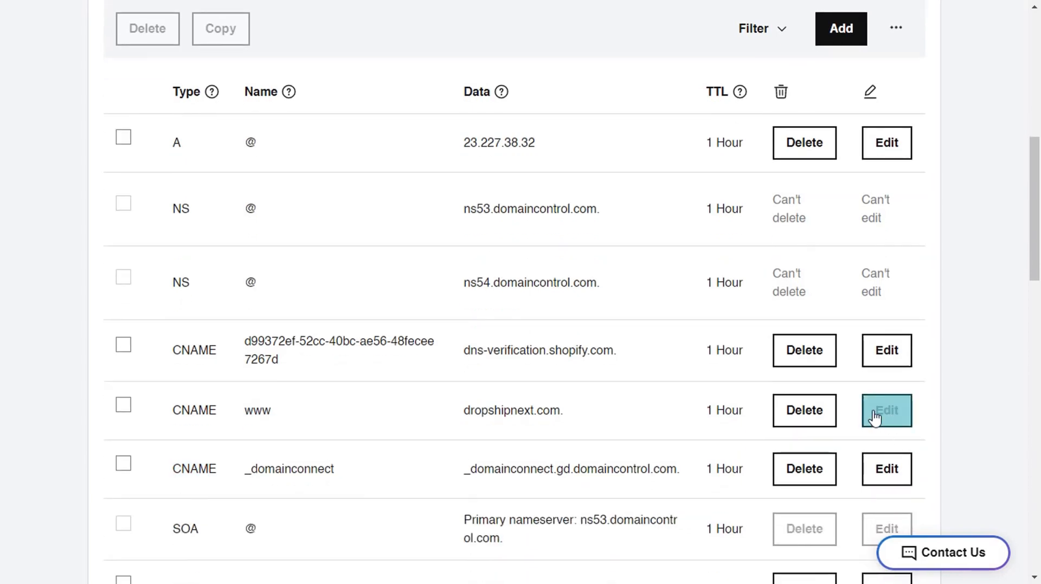
# Set the www CNAME value to shops.myshopify.com. and confirm the update.
pyautogui.click(885, 409)
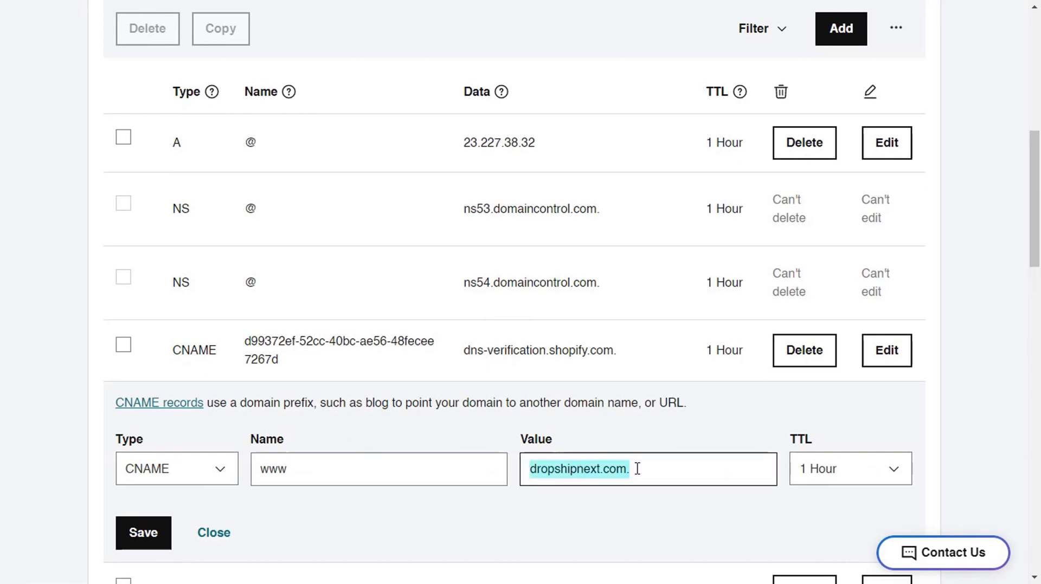
pyautogui.write('shops.myshopify.com.')
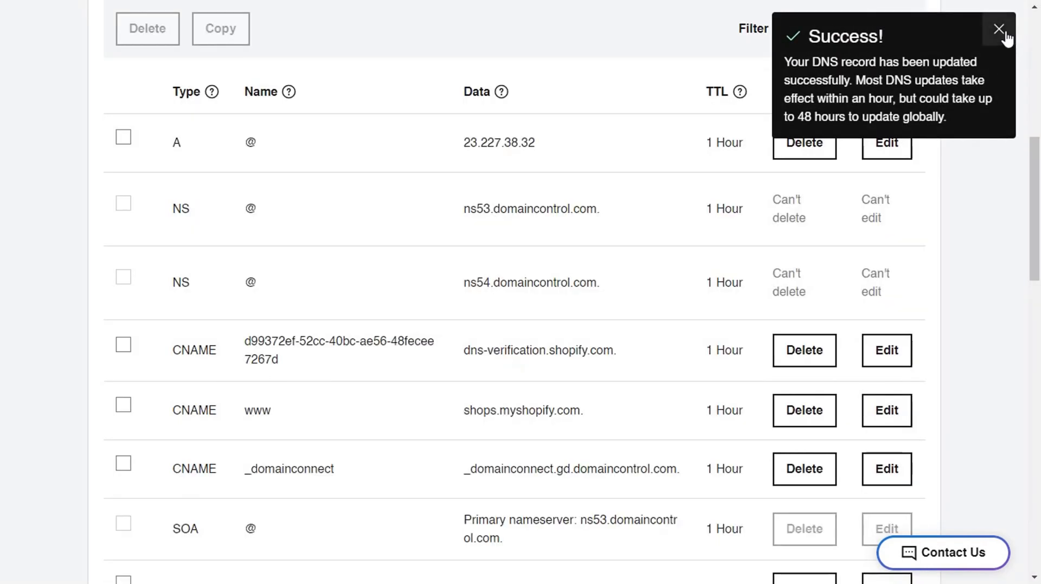
pyautogui.click(997, 30)
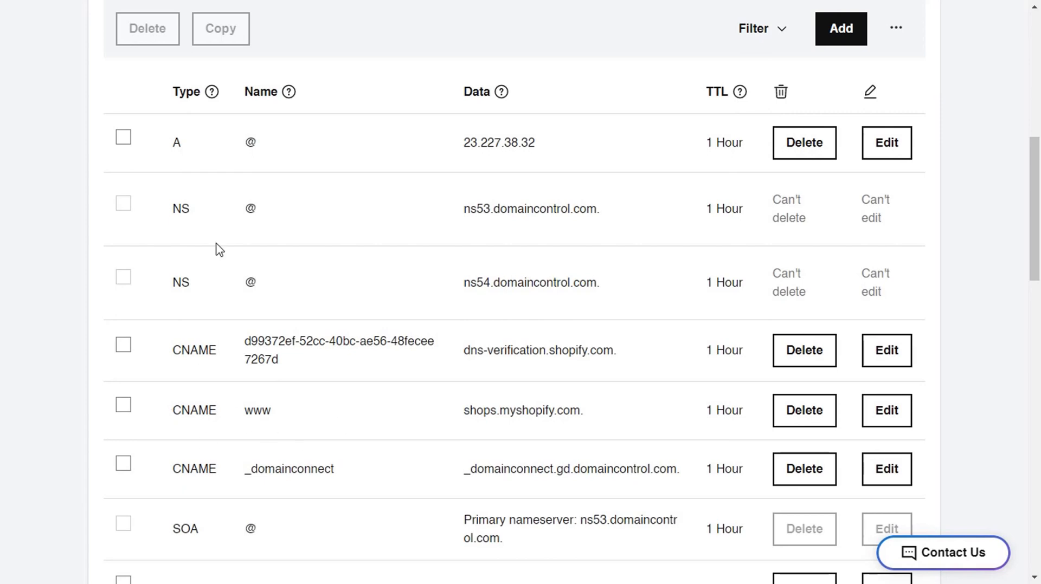
pyautogui.moveTo(153, 144)
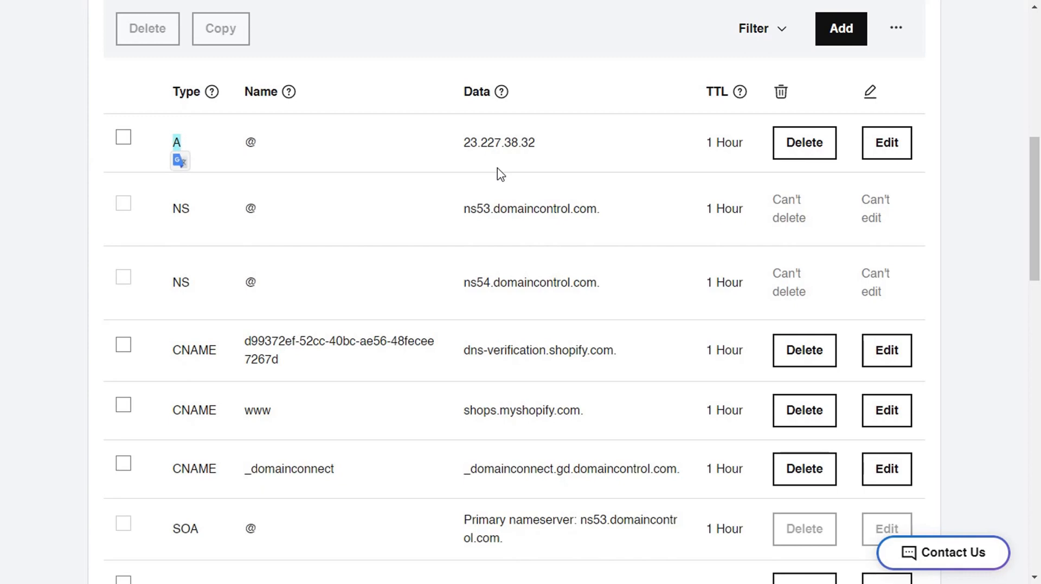
# Set the root A record value to 23.227.38.65 and save it.
pyautogui.click(886, 144)
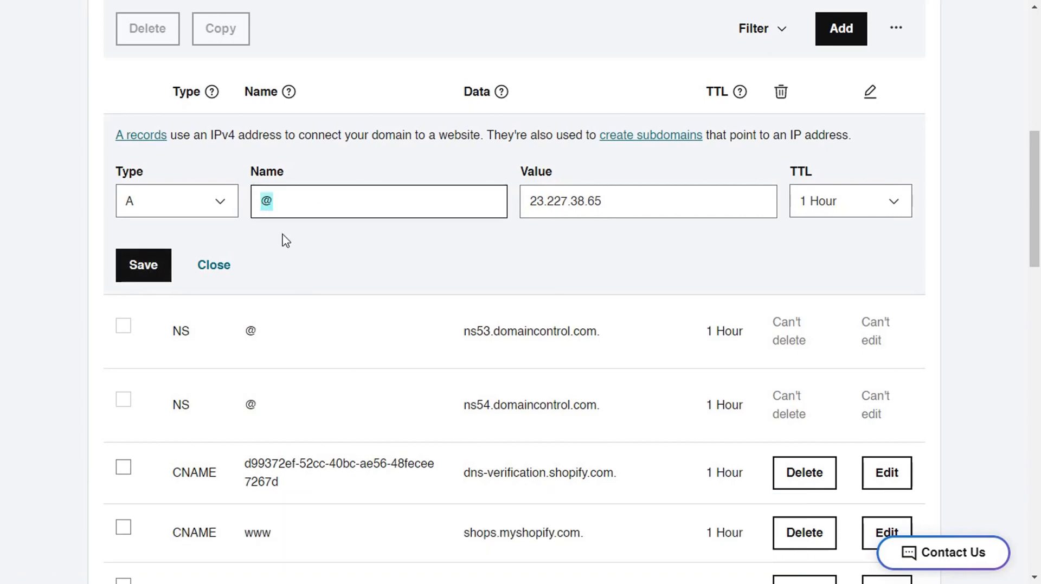
pyautogui.click(144, 264)
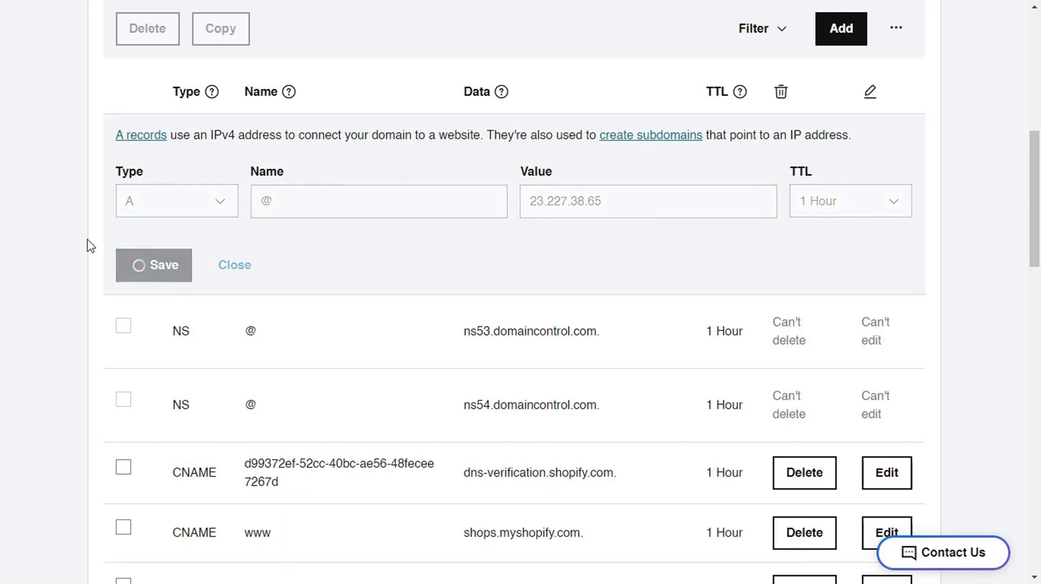
pyautogui.click(152, 265)
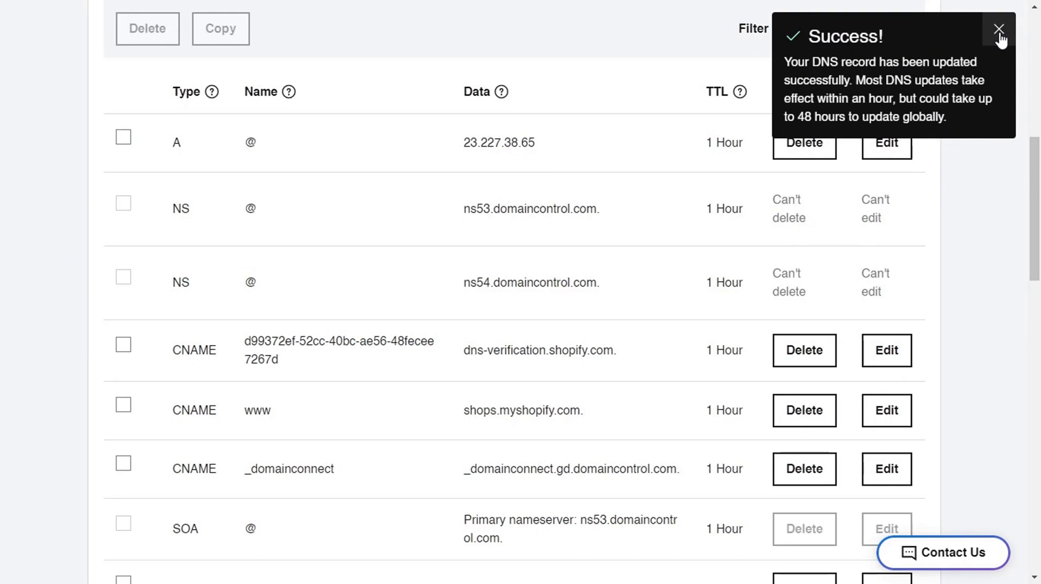
pyautogui.click(999, 29)
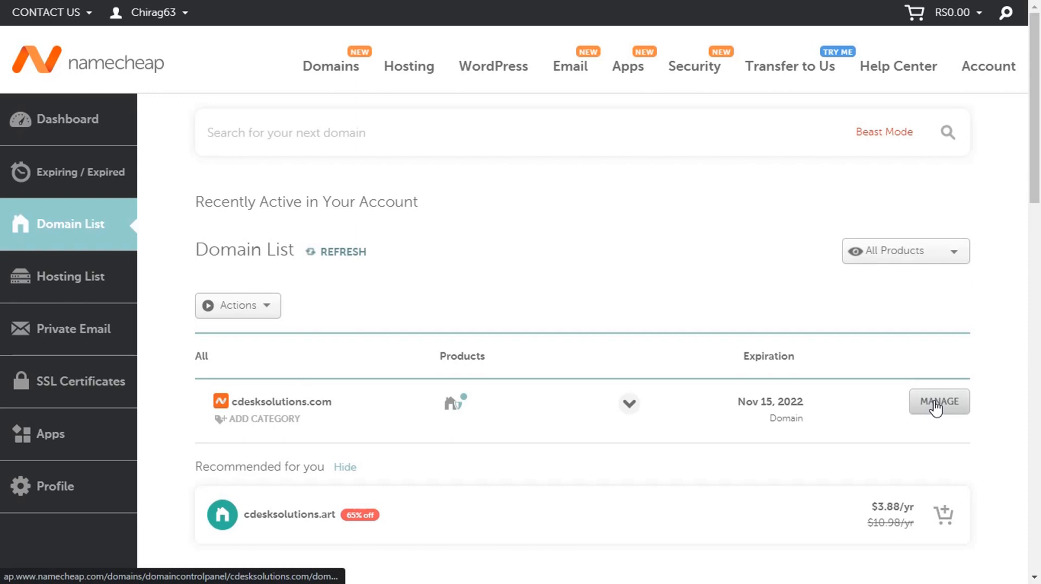
pyautogui.moveTo(999, 408)
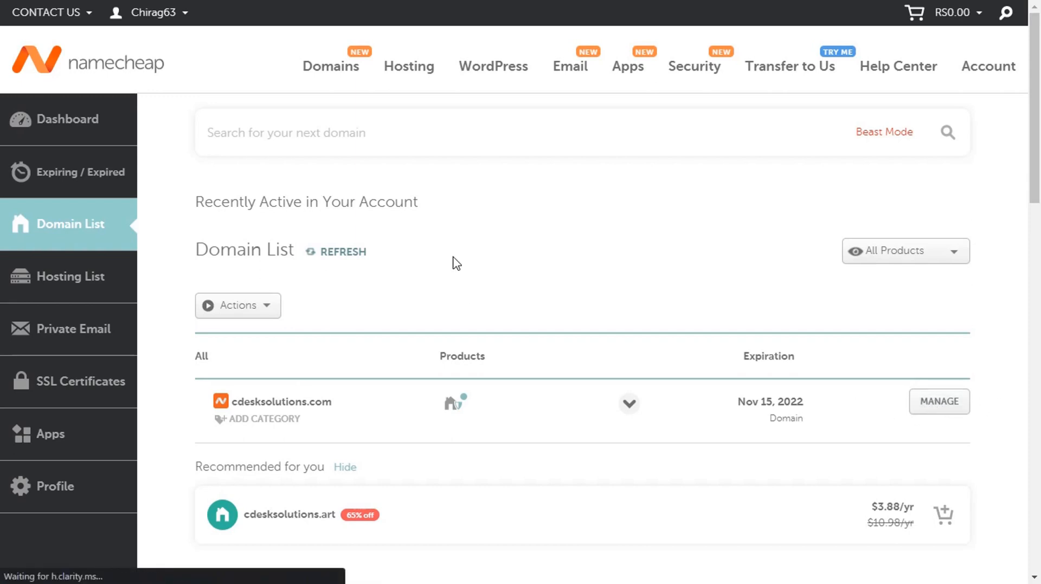
# Open cdesksolutions.com management in Namecheap and view its Advanced DNS host records.
pyautogui.click(938, 401)
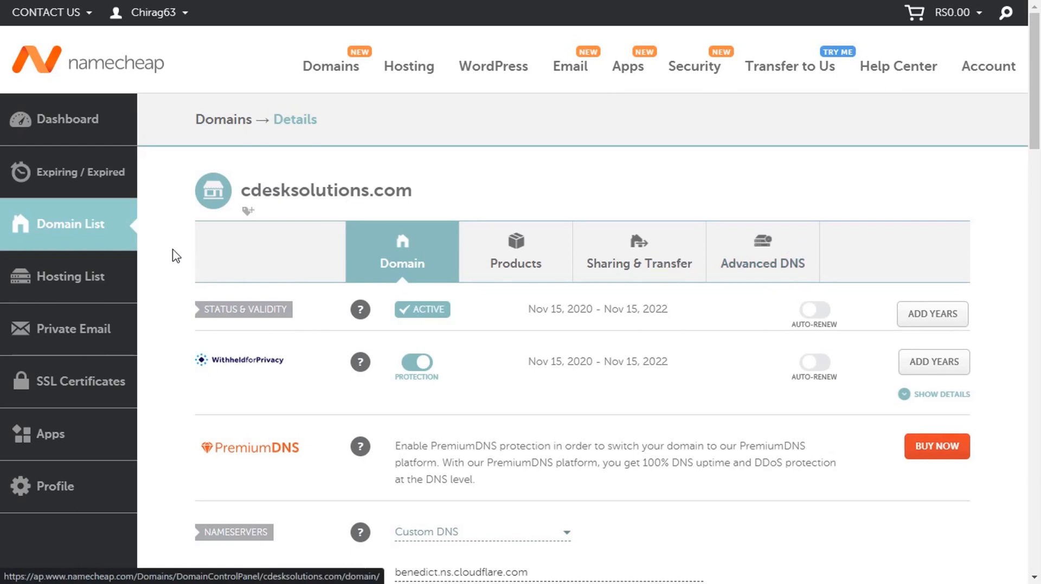
pyautogui.click(762, 244)
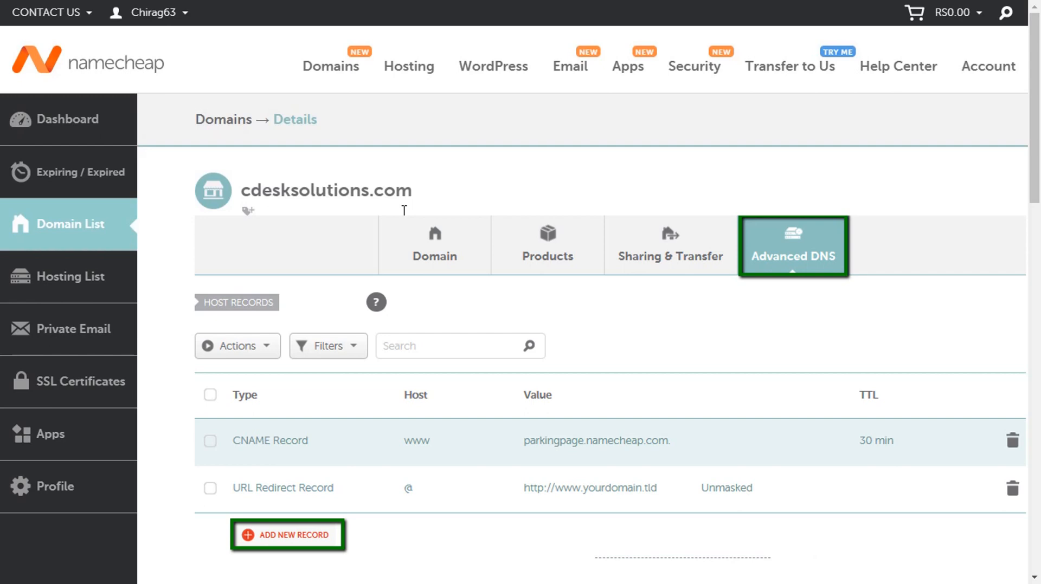
pyautogui.click(286, 535)
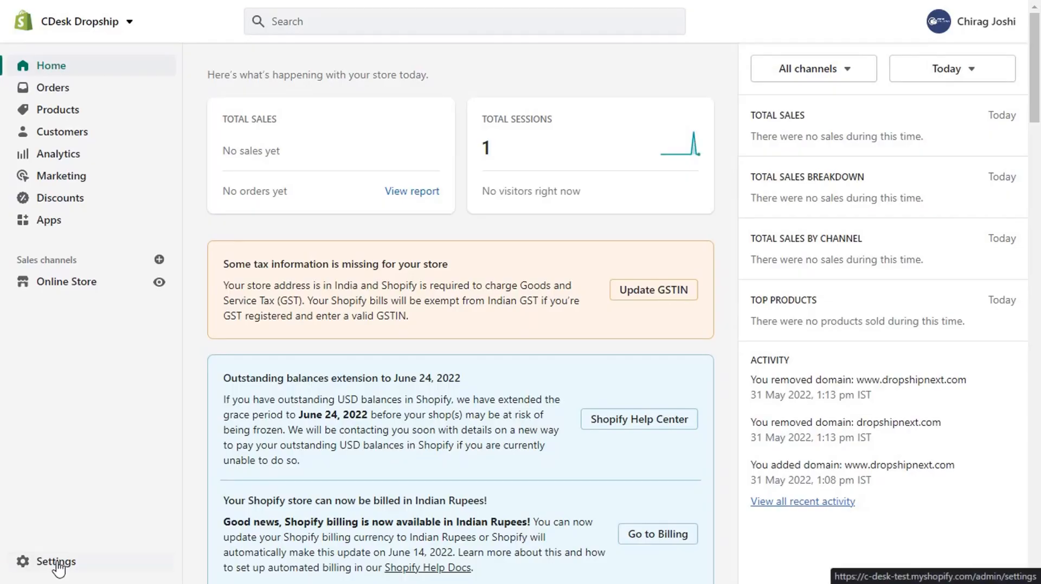
# Open the CDesk Dropship store Settings and bring Domains into view.
pyautogui.click(54, 562)
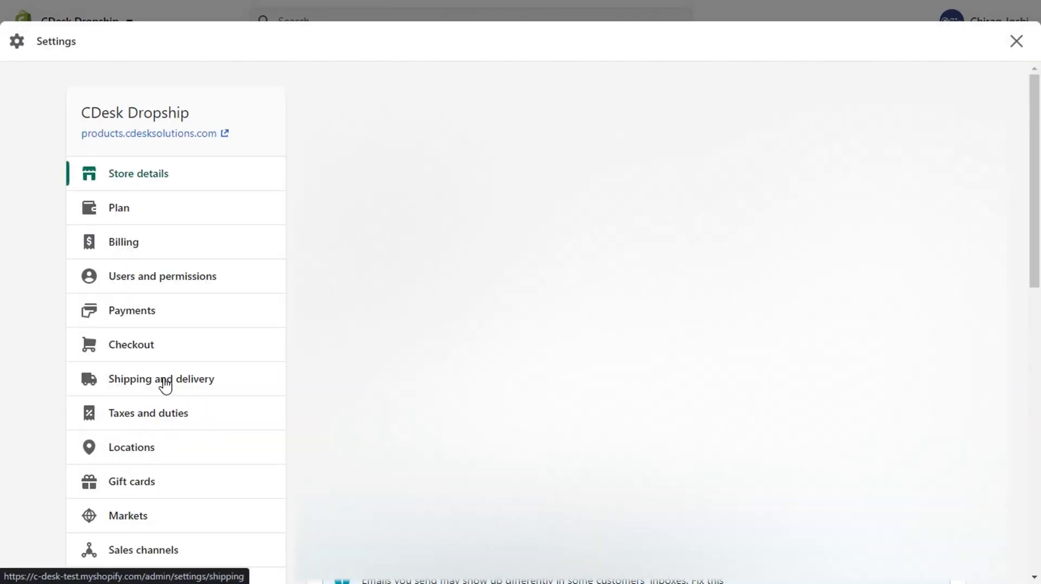
pyautogui.scroll(-3)
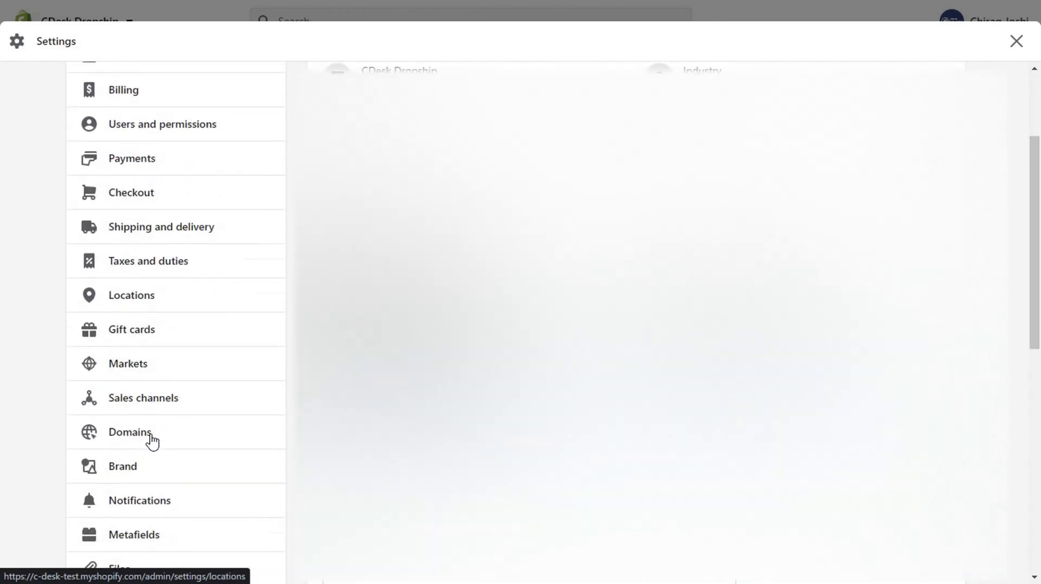
# Connect dropshipnext.com as an existing domain and verify the connection succeeds.
pyautogui.click(130, 432)
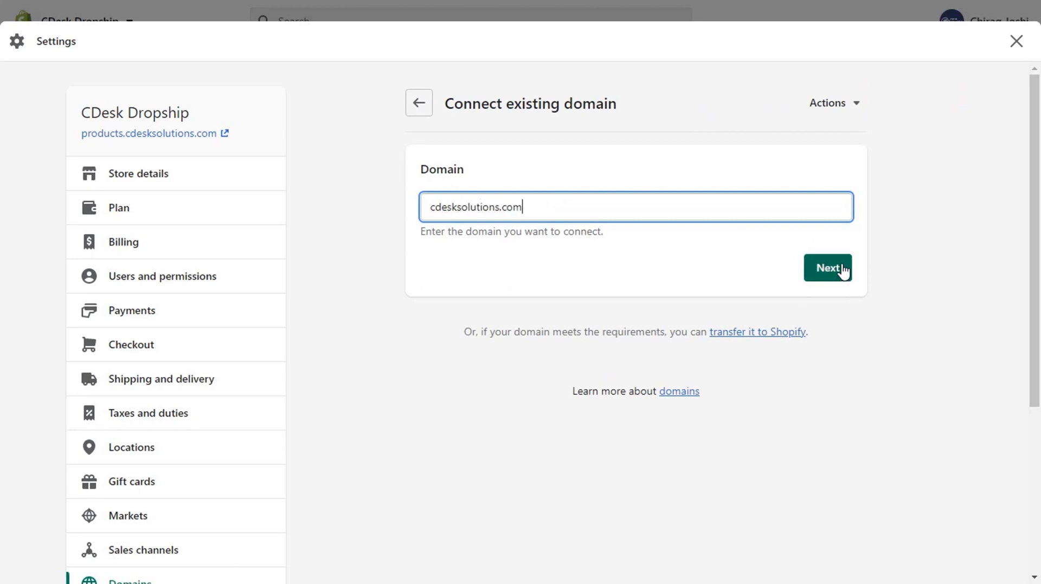
pyautogui.click(827, 268)
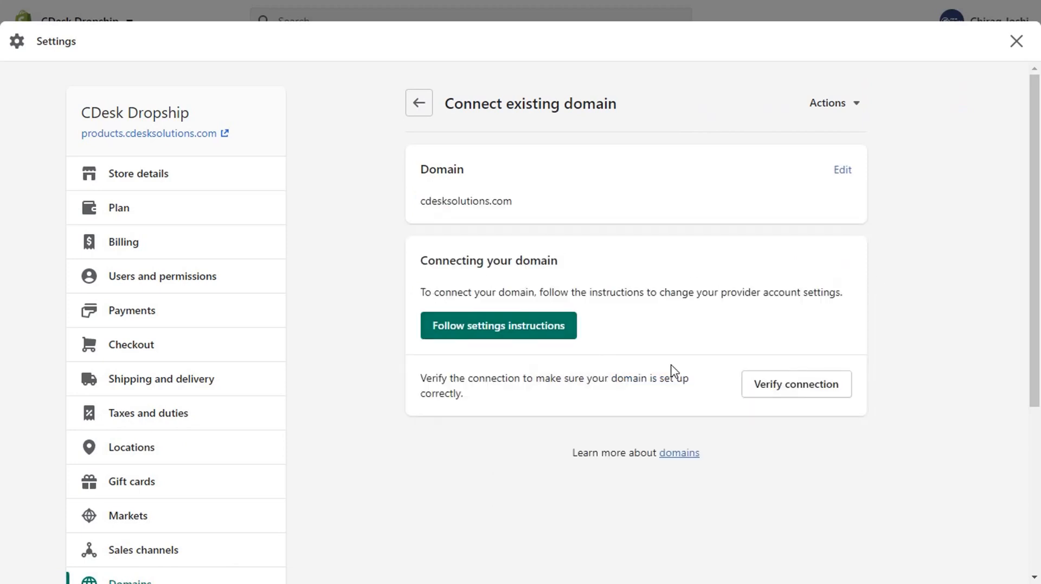
pyautogui.click(795, 385)
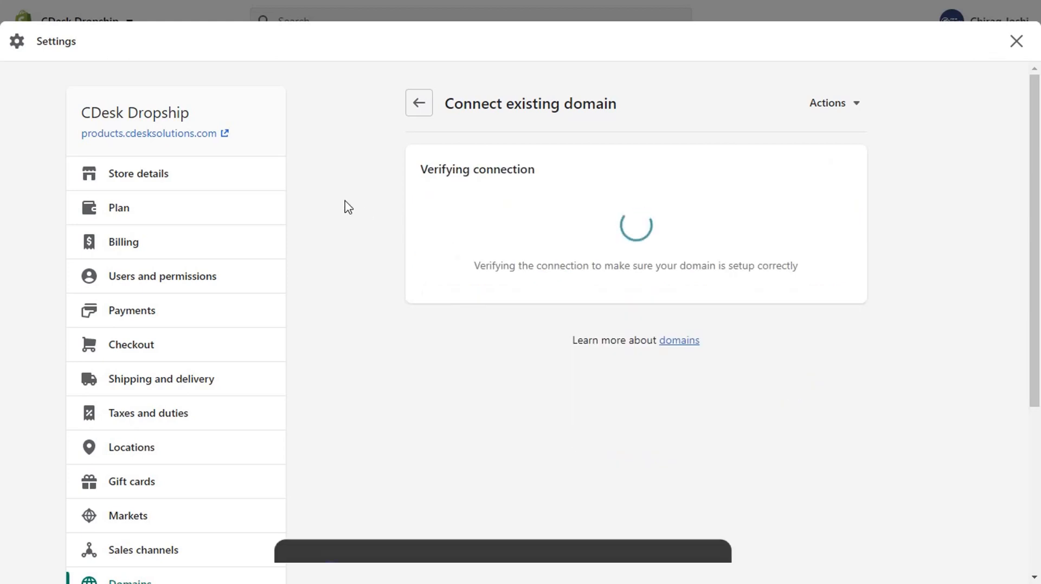
pyautogui.click(418, 103)
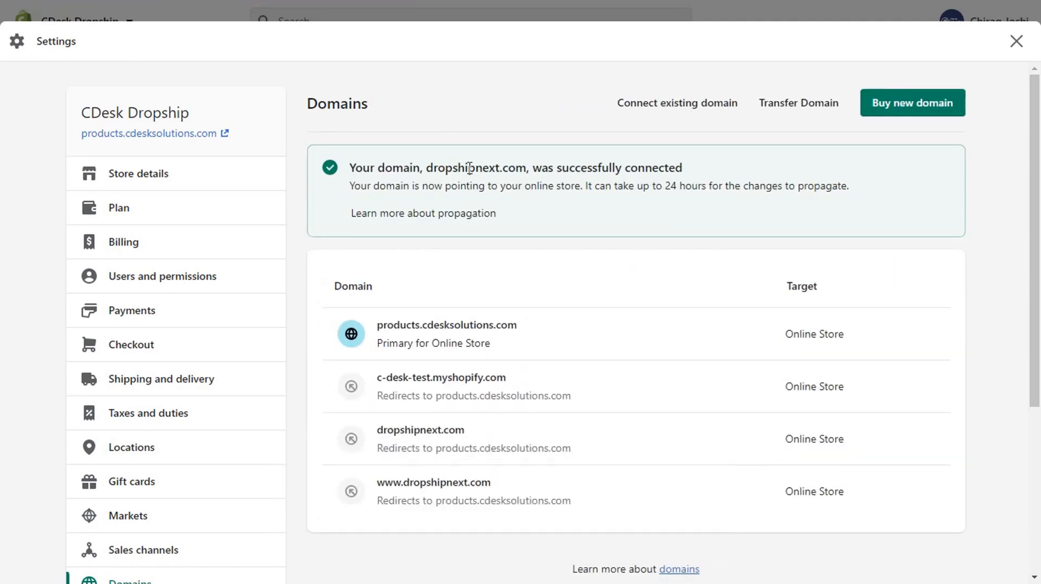
pyautogui.moveTo(417, 315)
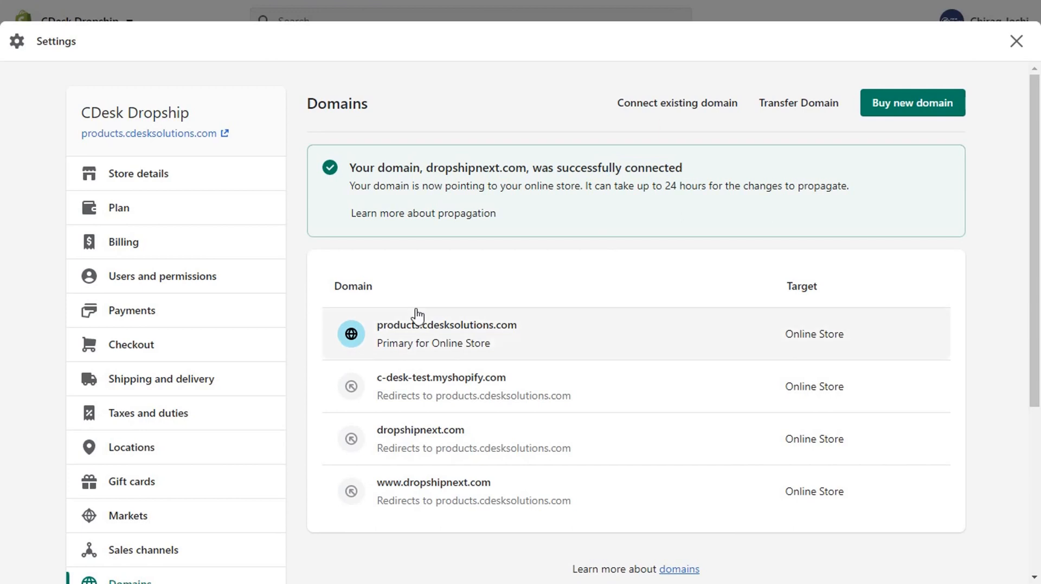
# Open the dropshipnext.com domain detail page from the Domains list.
pyautogui.scroll(-3)
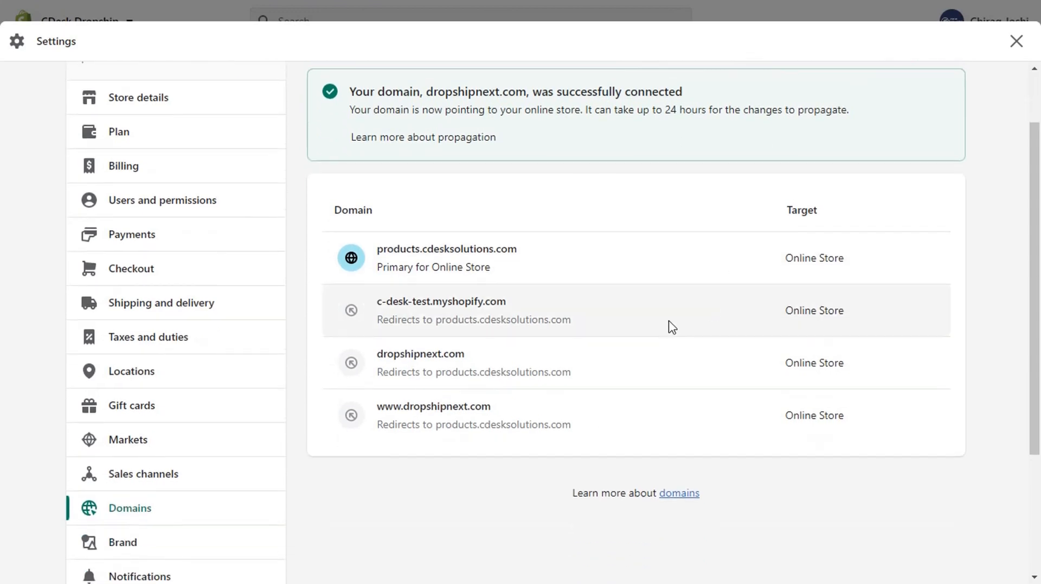
pyautogui.click(420, 353)
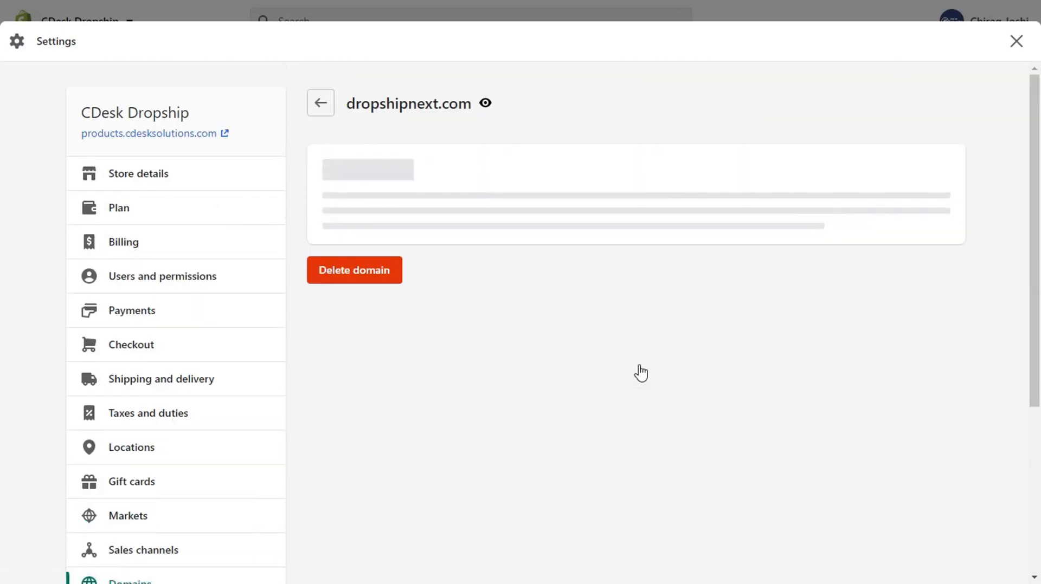